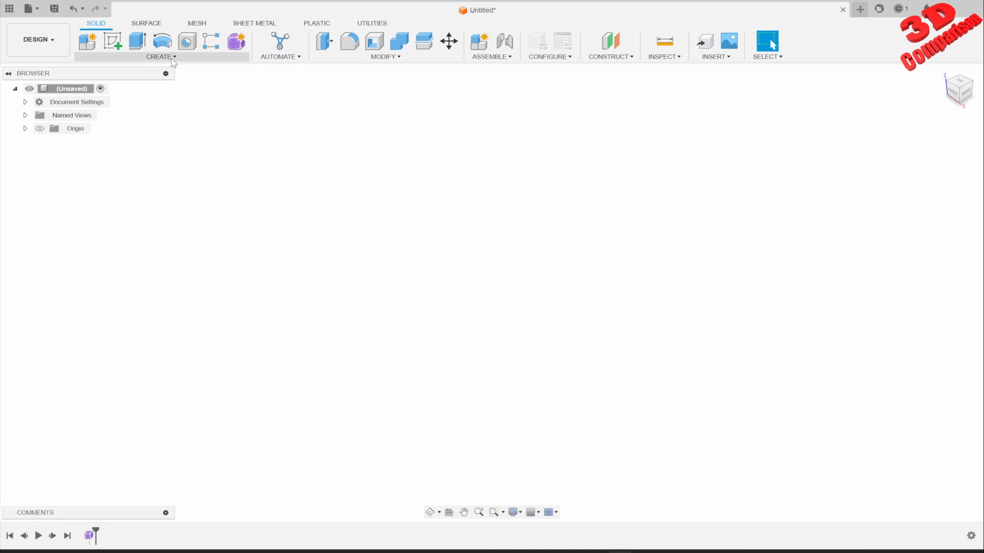
Step: Reveal Revolve's extra options from the solid CREATE commands list
left_click(160, 57)
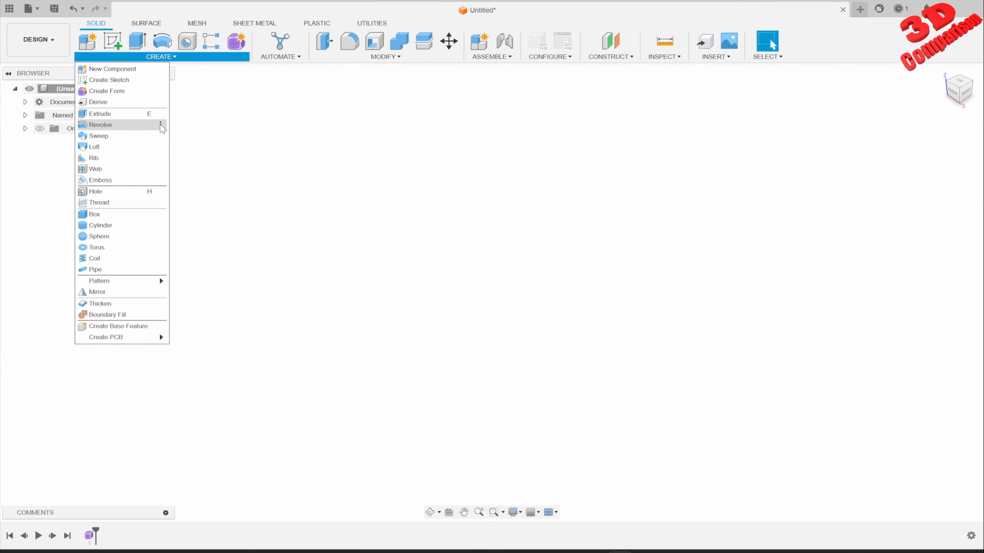
left_click(160, 124)
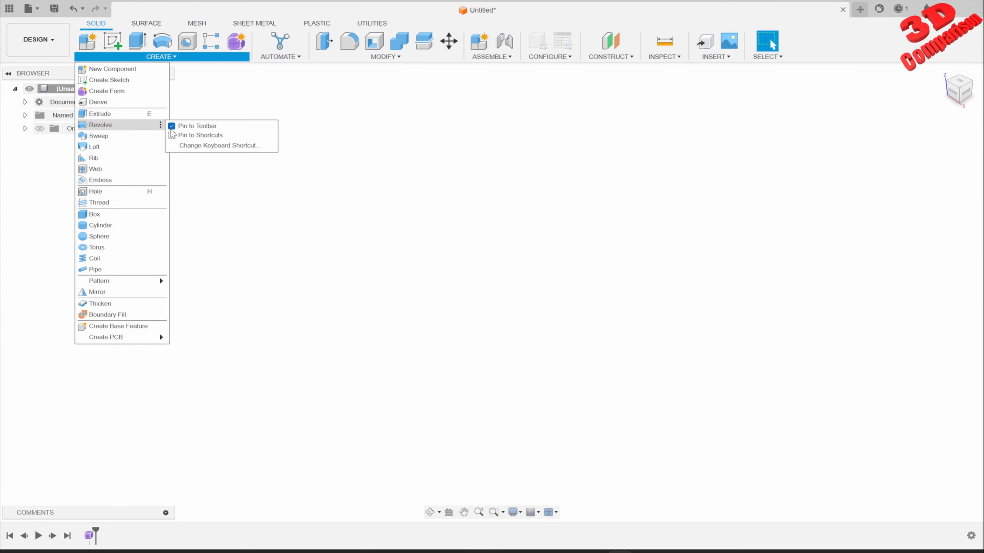
mouse_move(218, 145)
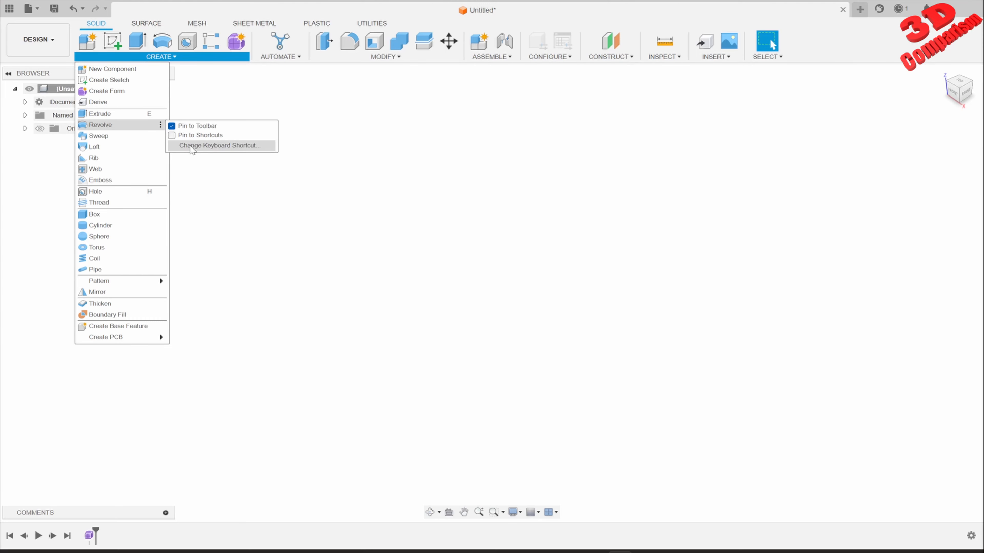
Step: Assign Ctrl+R as Revolve's keyboard shortcut and confirm it
left_click(219, 145)
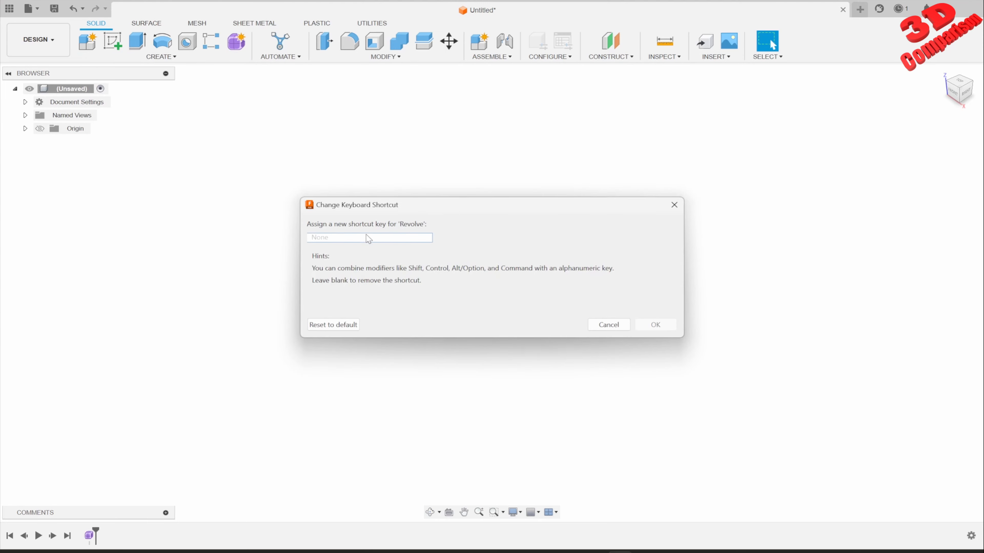
mouse_move(402, 234)
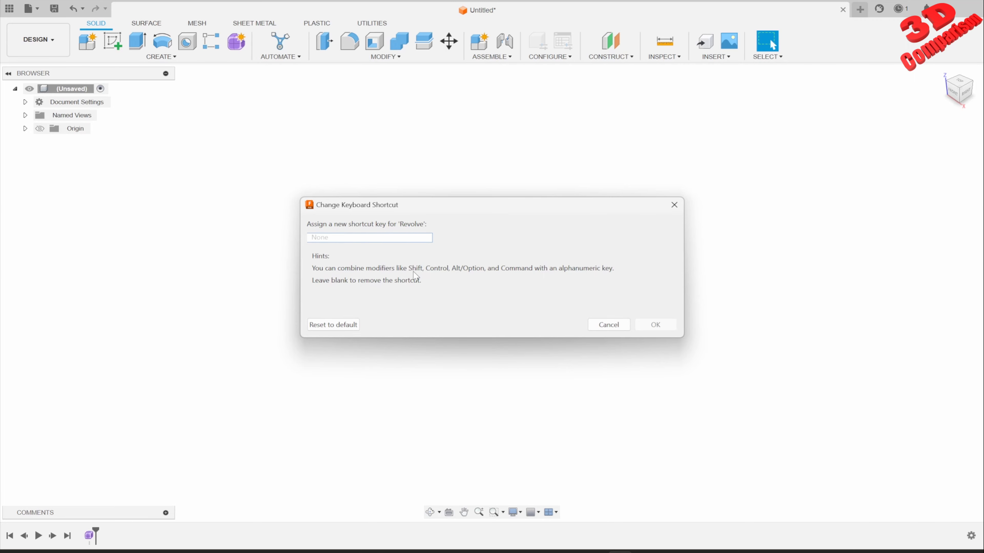
mouse_move(447, 271)
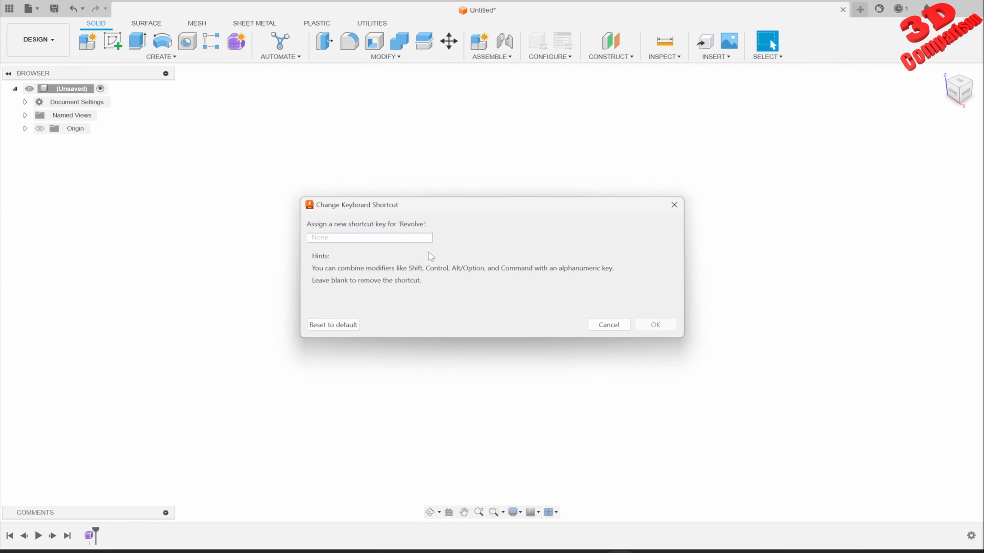
mouse_move(406, 243)
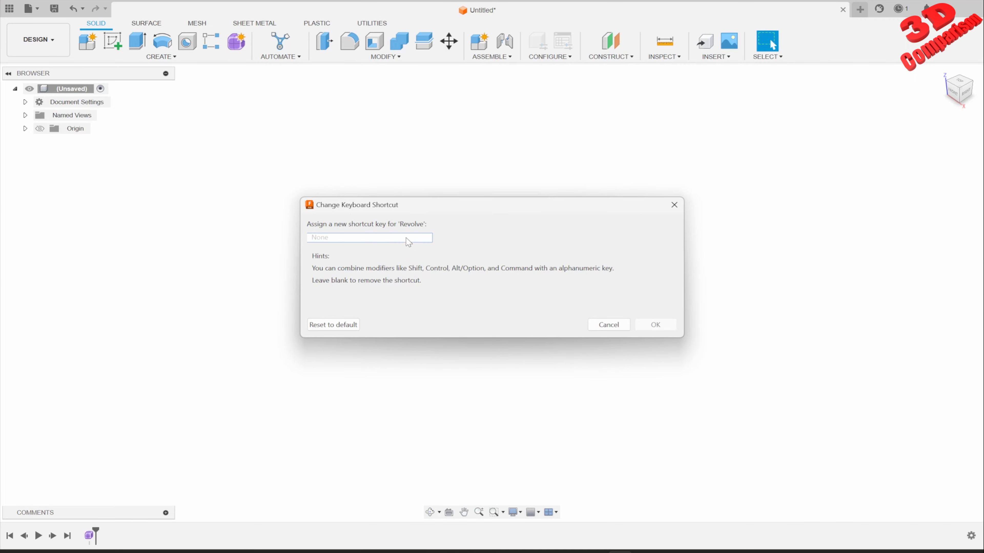
type("ctrl+r")
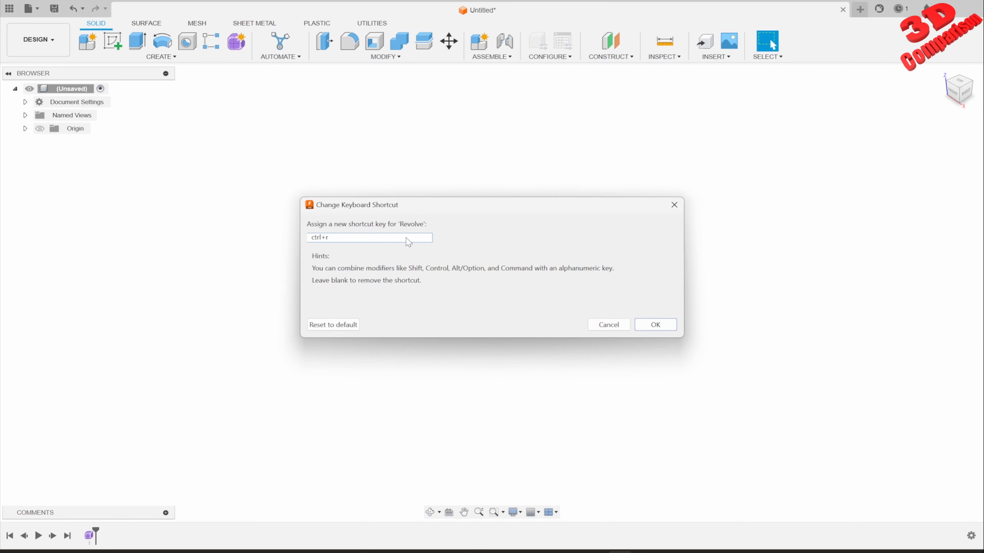
mouse_move(392, 235)
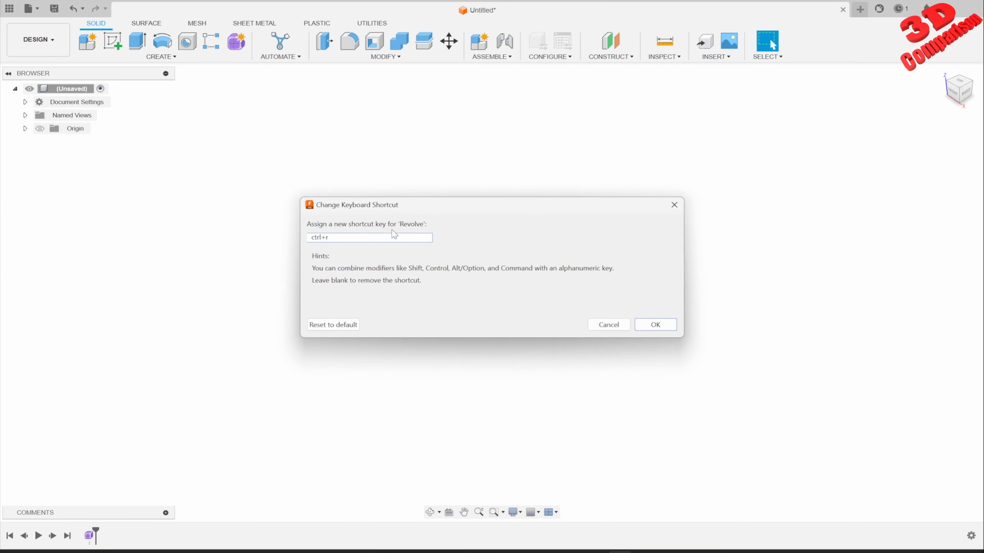
left_click(655, 324)
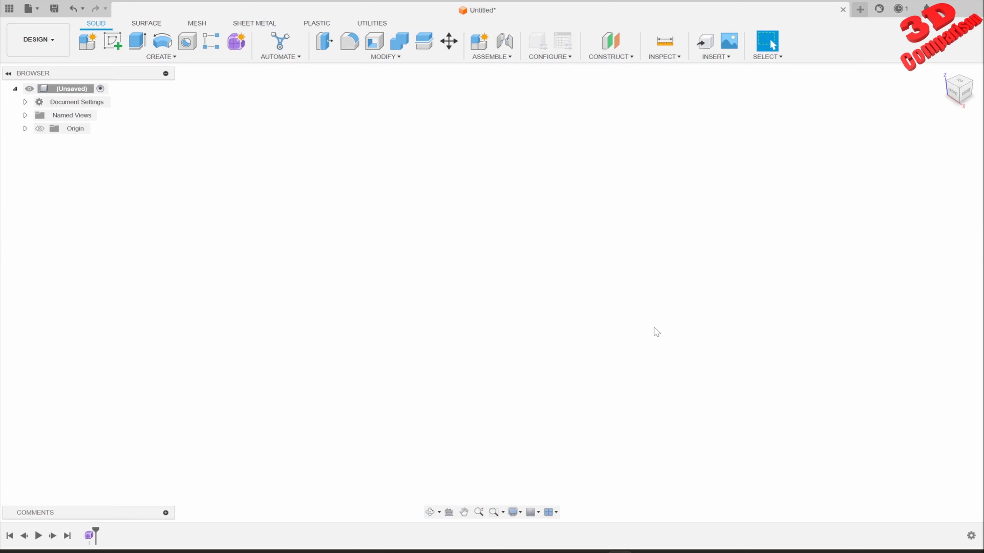
Step: Verify Ctrl+R is listed beside Revolve in the CREATE commands list
left_click(160, 57)
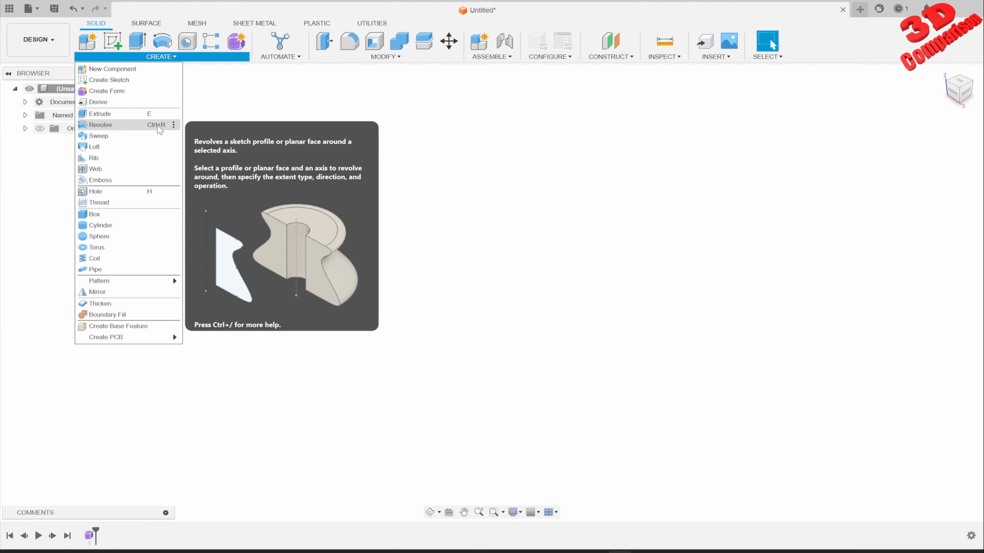
mouse_move(169, 130)
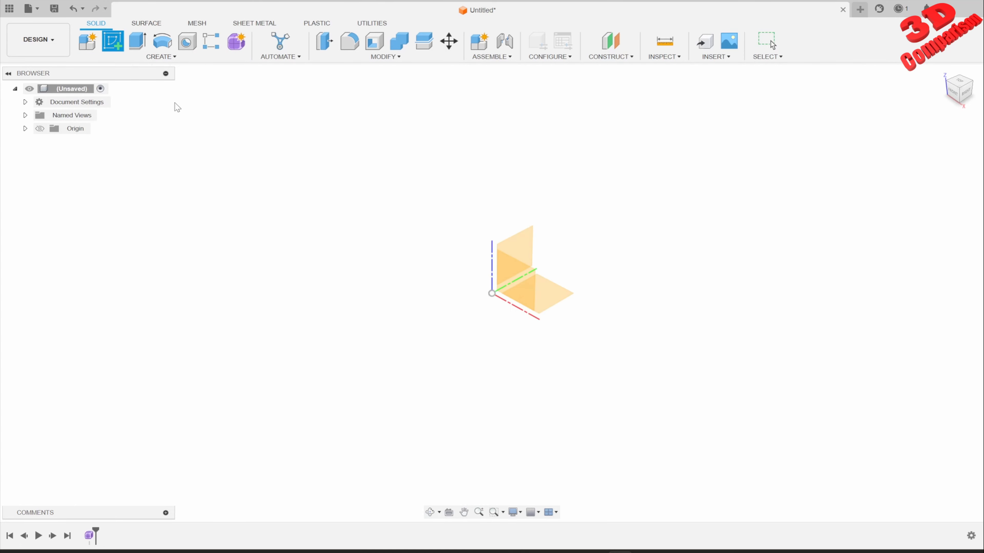
Step: Place the sketch on an origin plane, review sketch CREATE and MODIFY commands, and enter the Form workspace
left_click(113, 41)
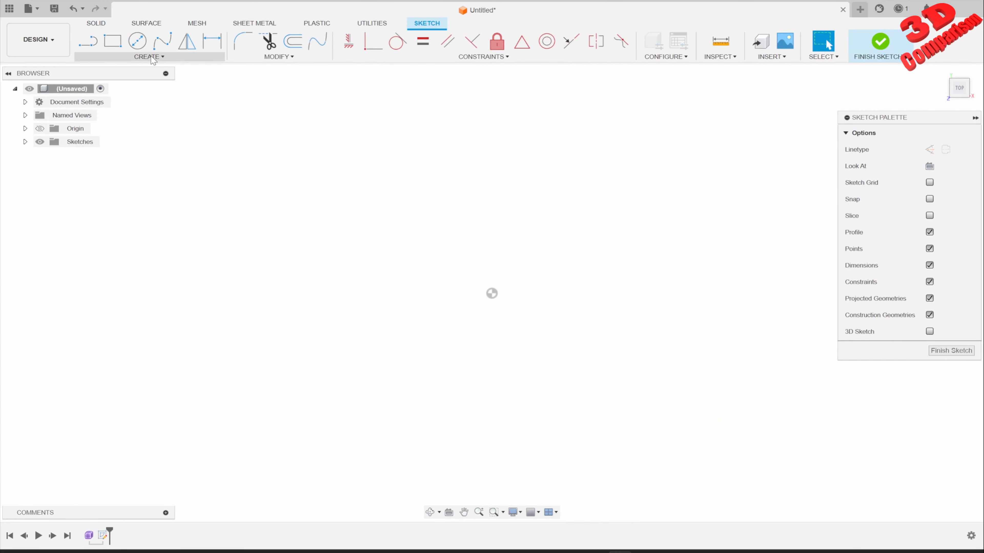
left_click(149, 56)
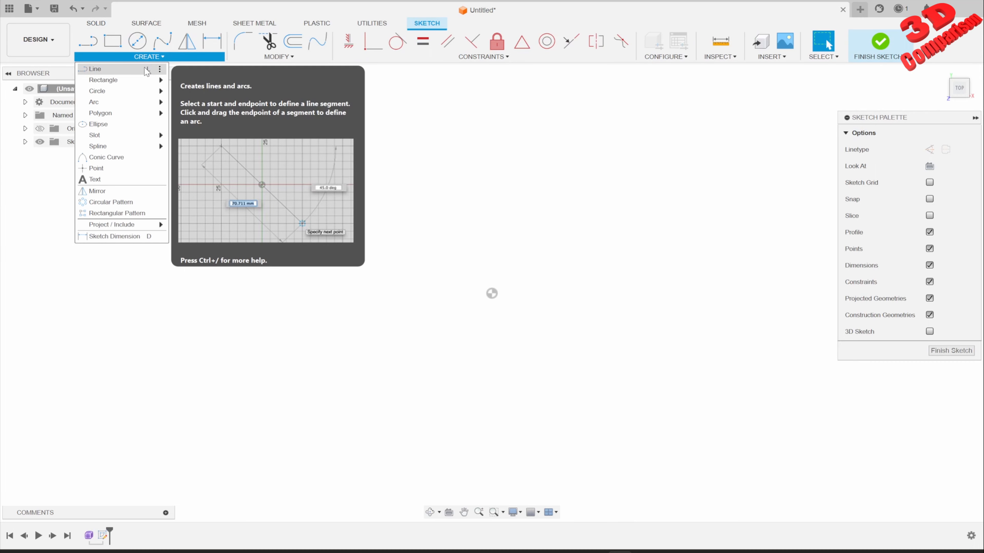
mouse_move(121, 80)
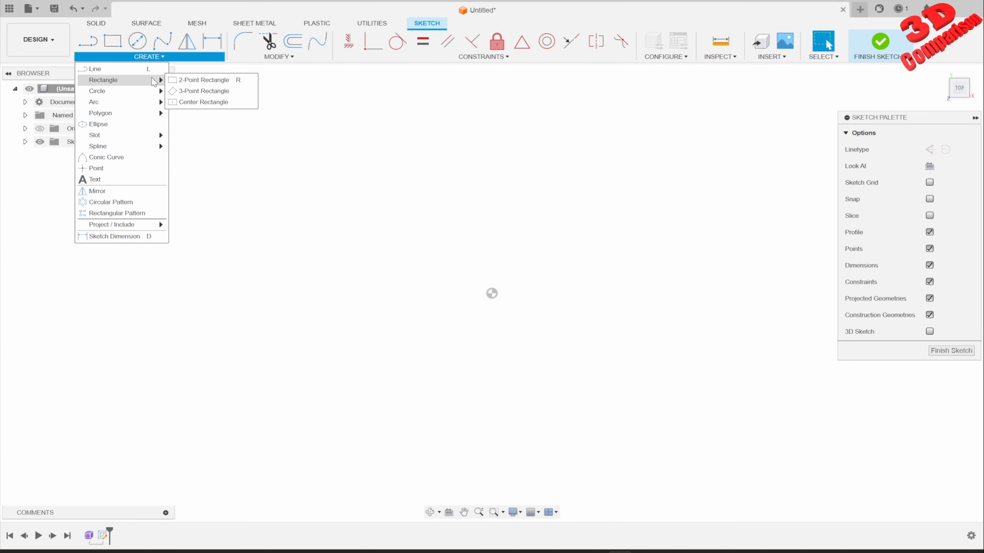
mouse_move(97, 91)
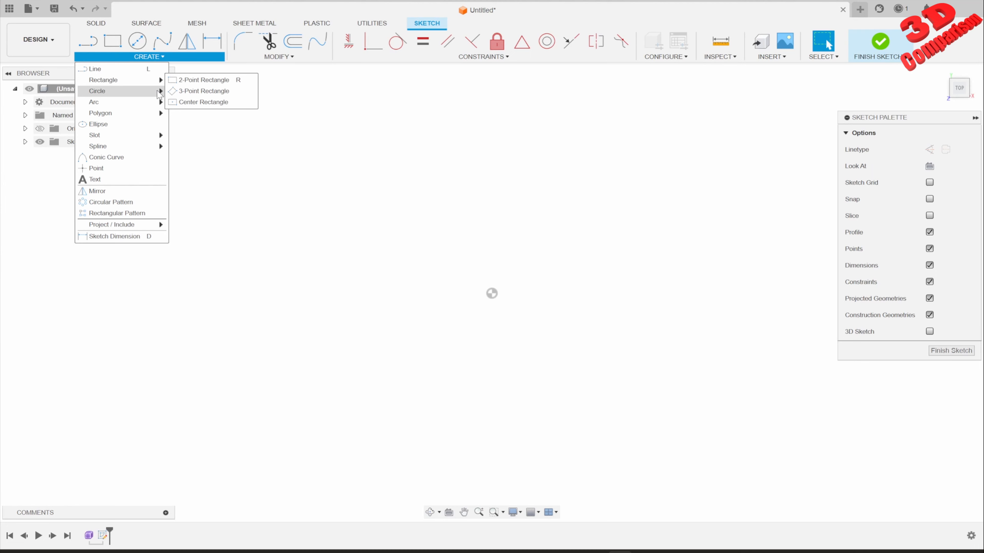
left_click(278, 56)
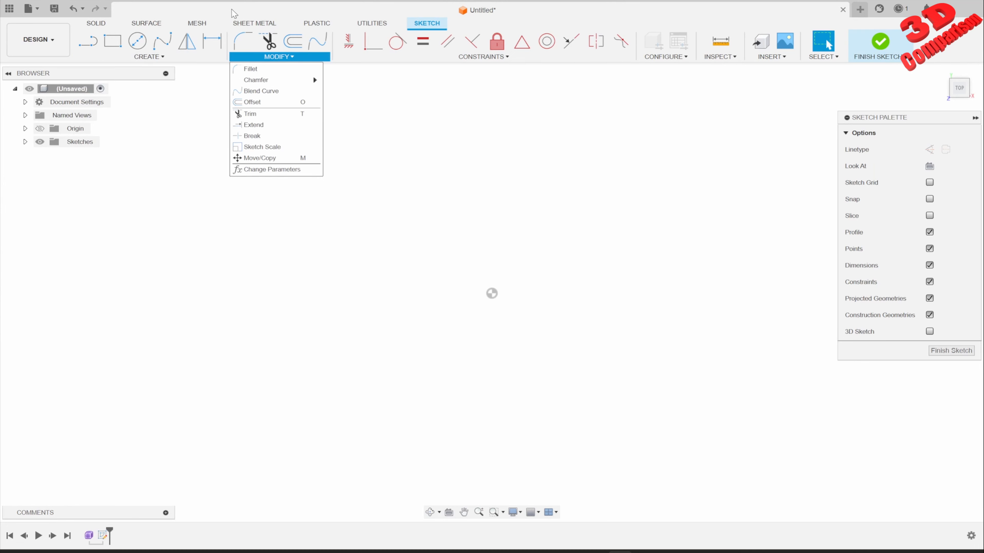
mouse_move(212, 41)
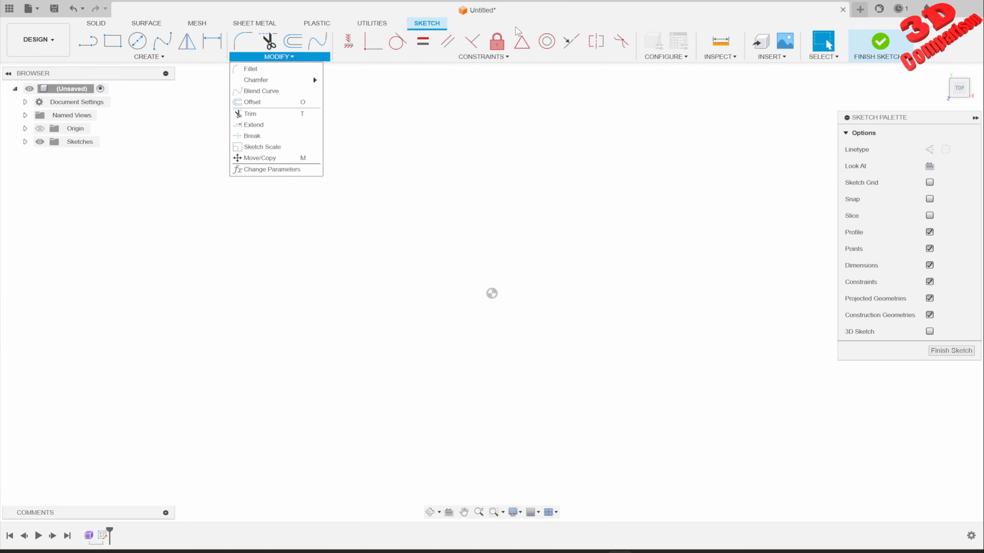
left_click(879, 41)
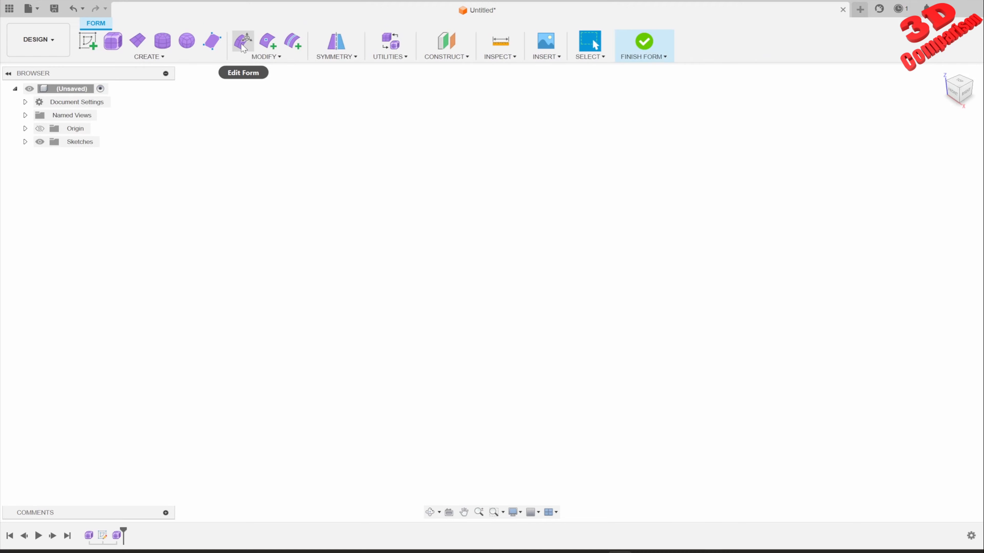
Step: Add a T-spline box body and bring up the form MODIFY commands for Edit Form
left_click(112, 41)
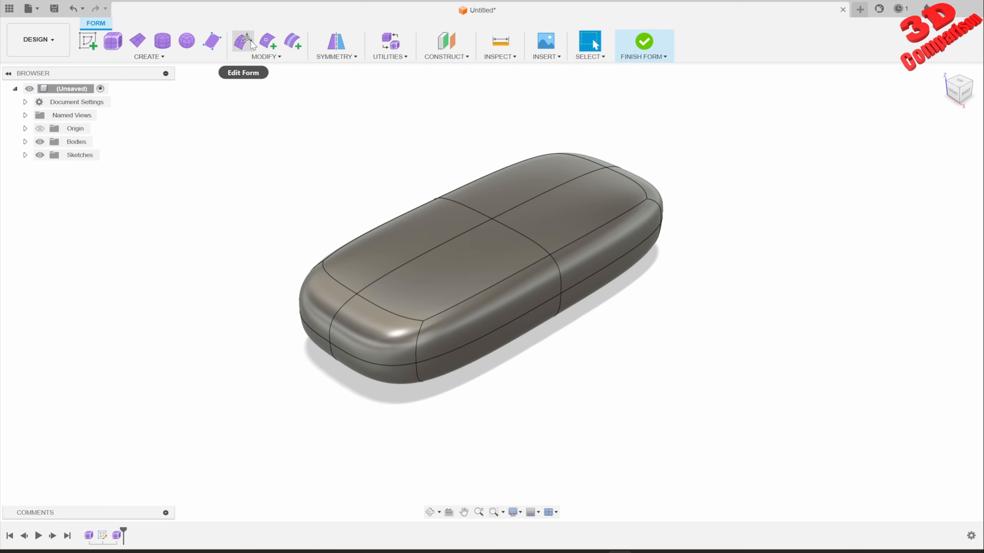
mouse_move(243, 42)
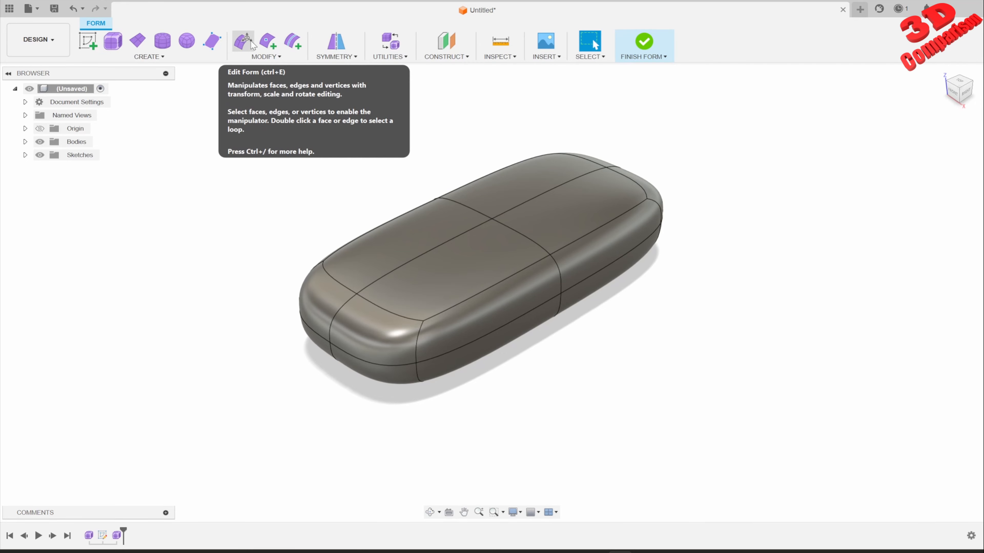
left_click(265, 45)
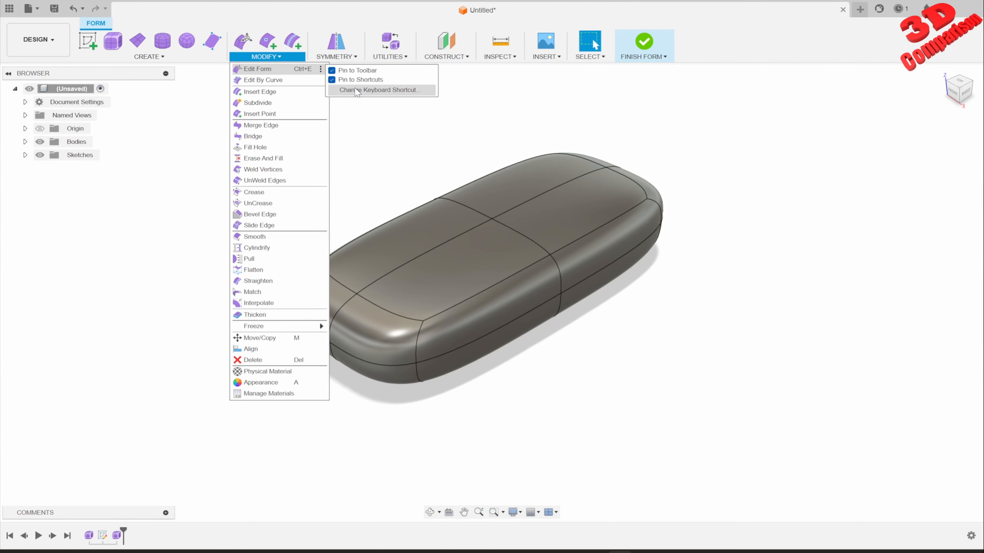
Step: Clear Edit Form's Ctrl+E shortcut and assign Shift+E instead
left_click(378, 90)
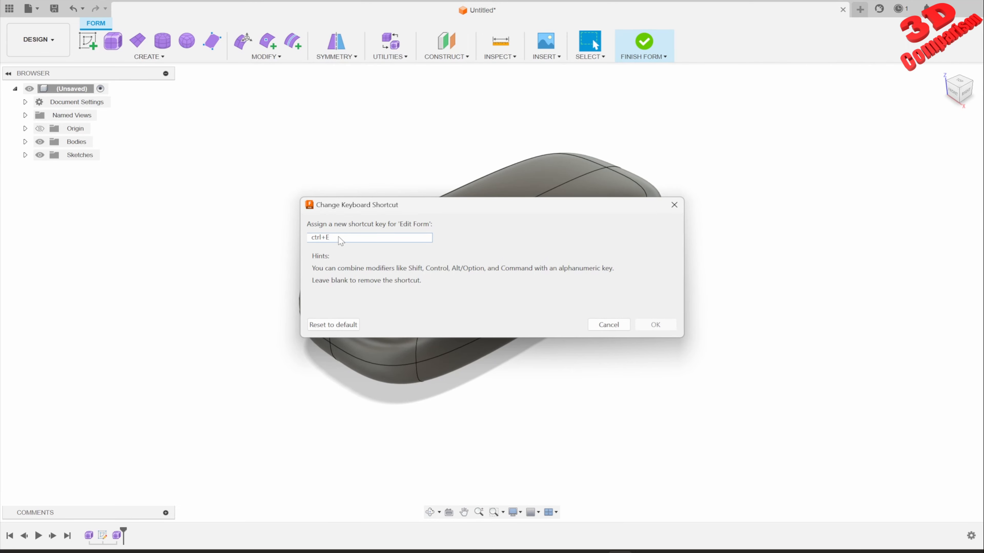
mouse_move(450, 274)
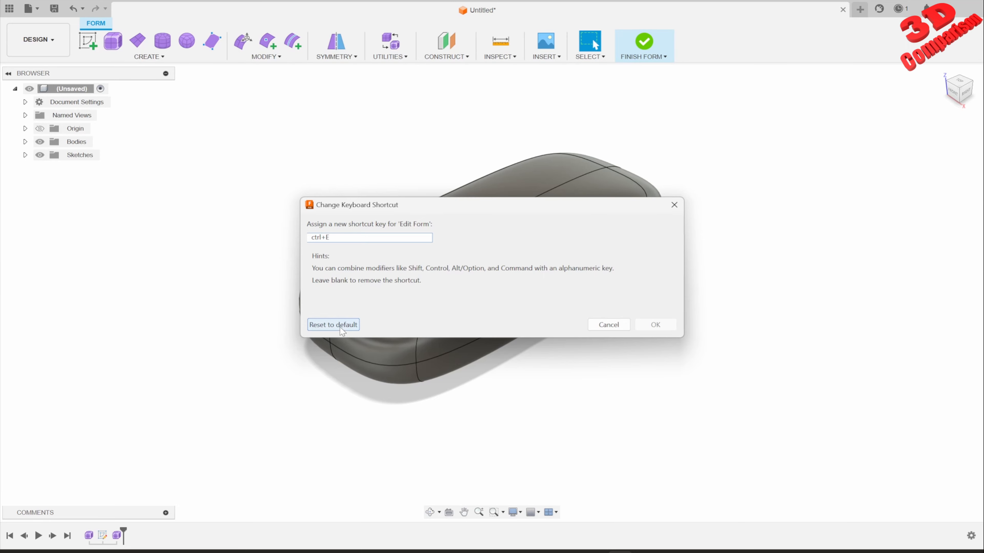
left_click(333, 324)
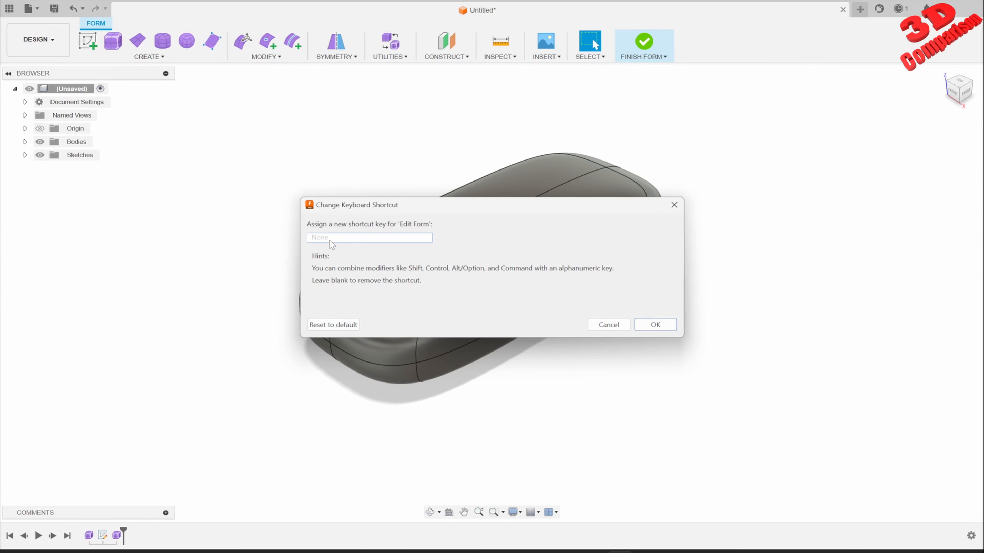
type("shift+e")
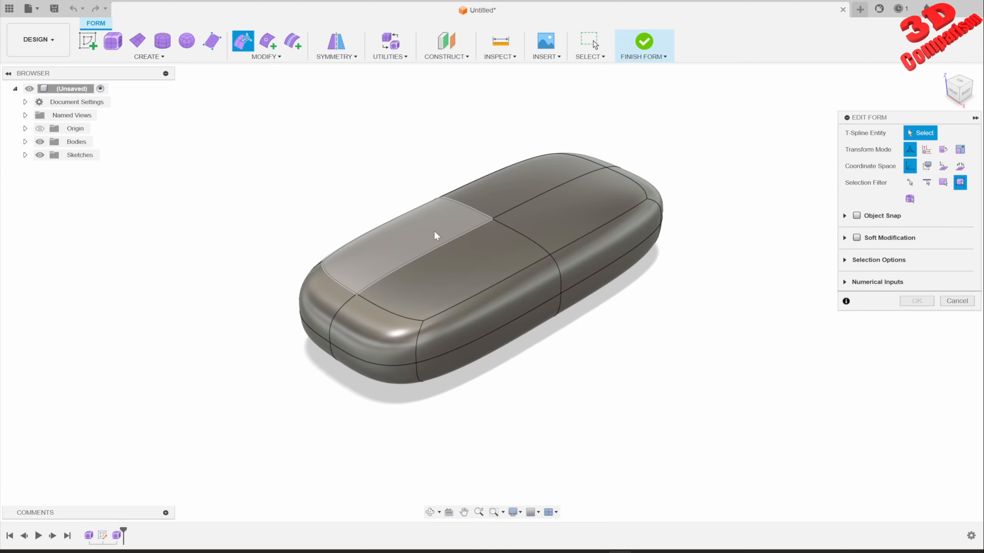
Step: Move a vertex to distort one end, then filter to vertices and window-select the lower body
left_click(436, 235)
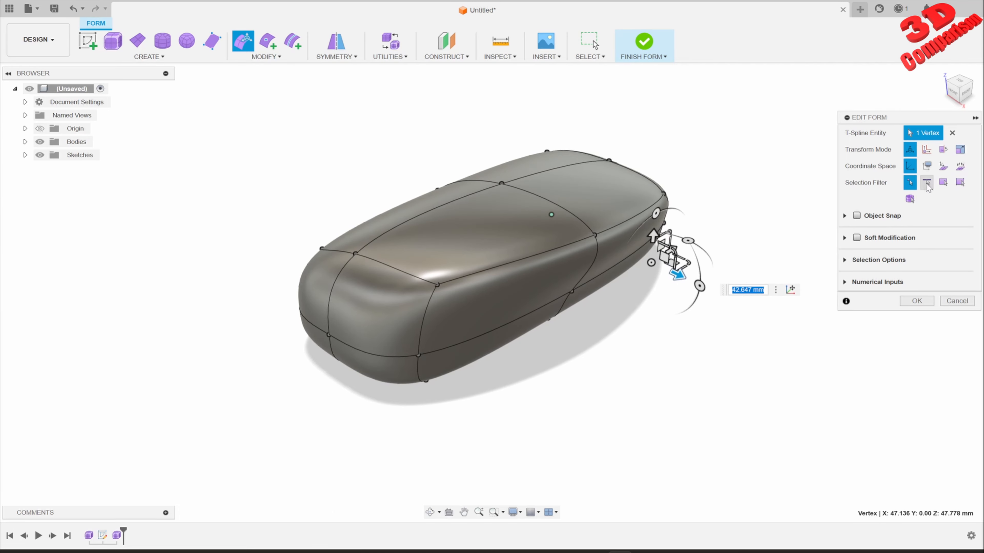
mouse_move(942, 182)
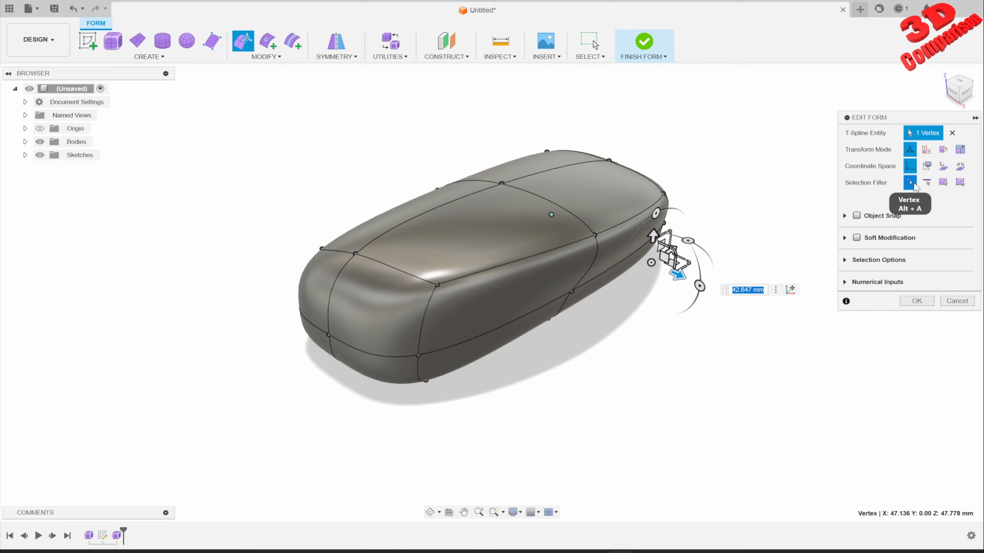
left_click(951, 132)
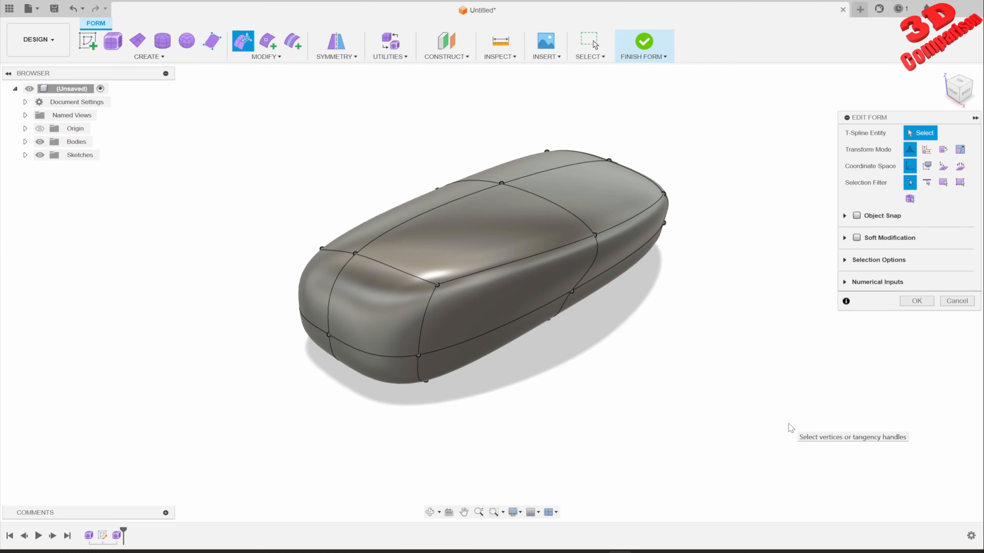
left_click_drag(300, 362, 638, 499)
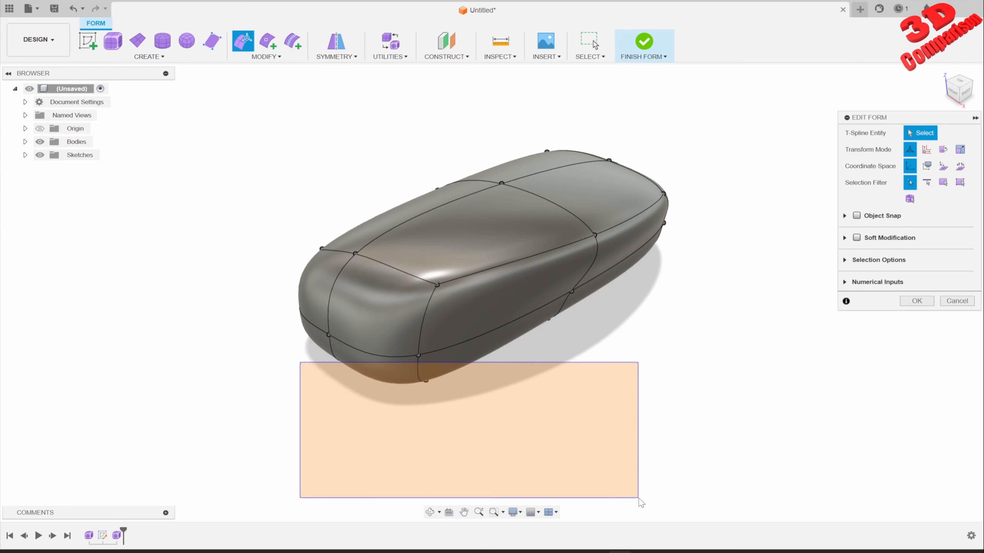